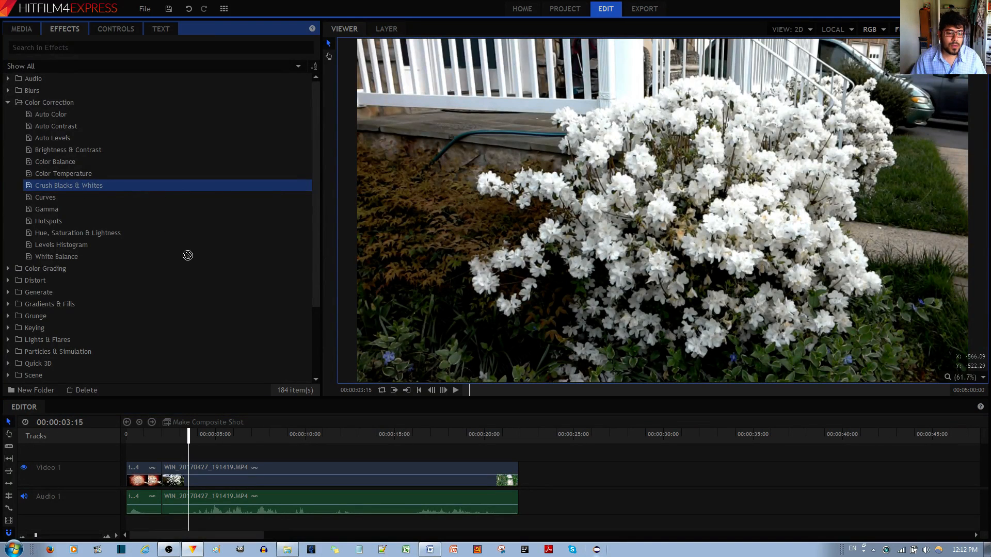
Select the flower clip and expand its Crush Blacks & Whites settings (Black 0.00, White 1.00)
{"action": "left_click", "coordinate": [246, 474]}
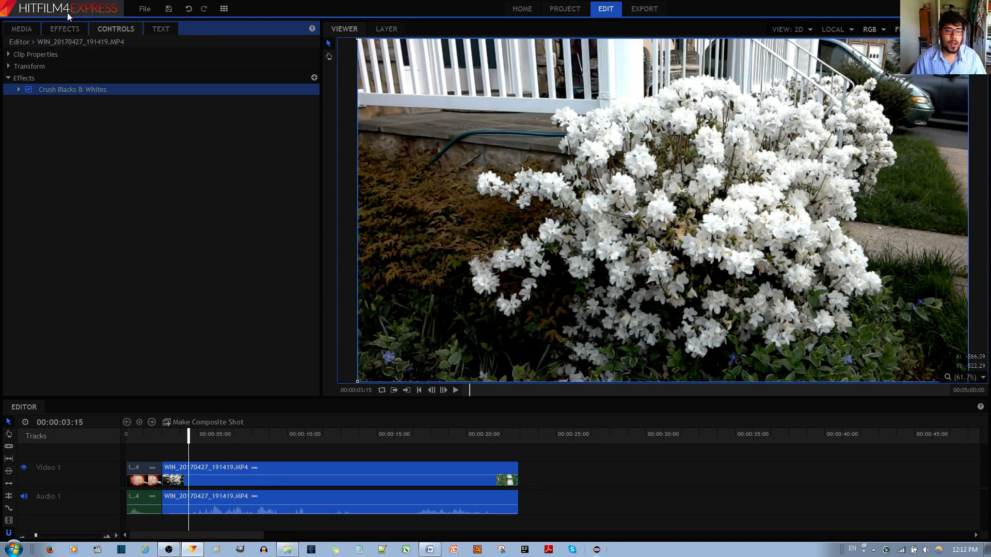
{"action": "left_click", "coordinate": [64, 29]}
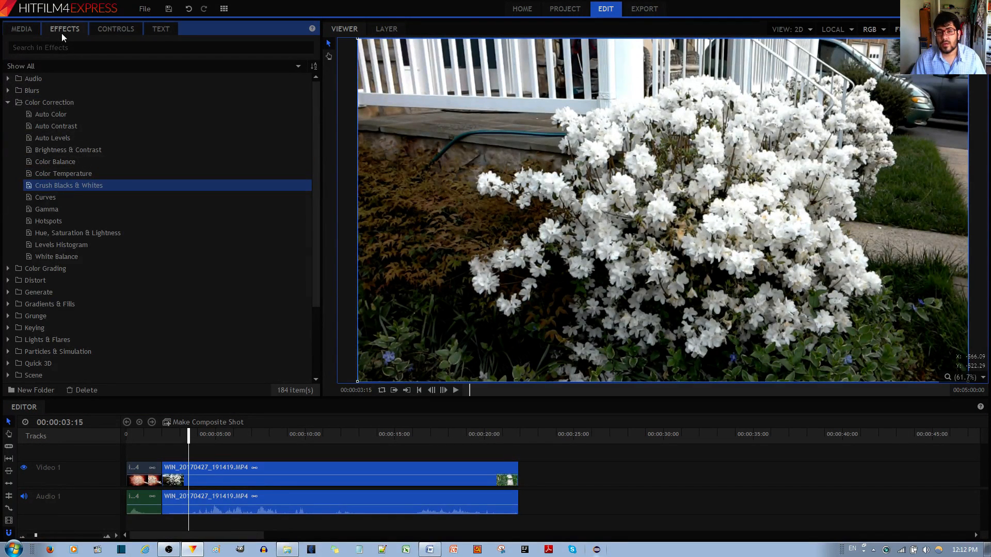
{"action": "left_click", "coordinate": [114, 29]}
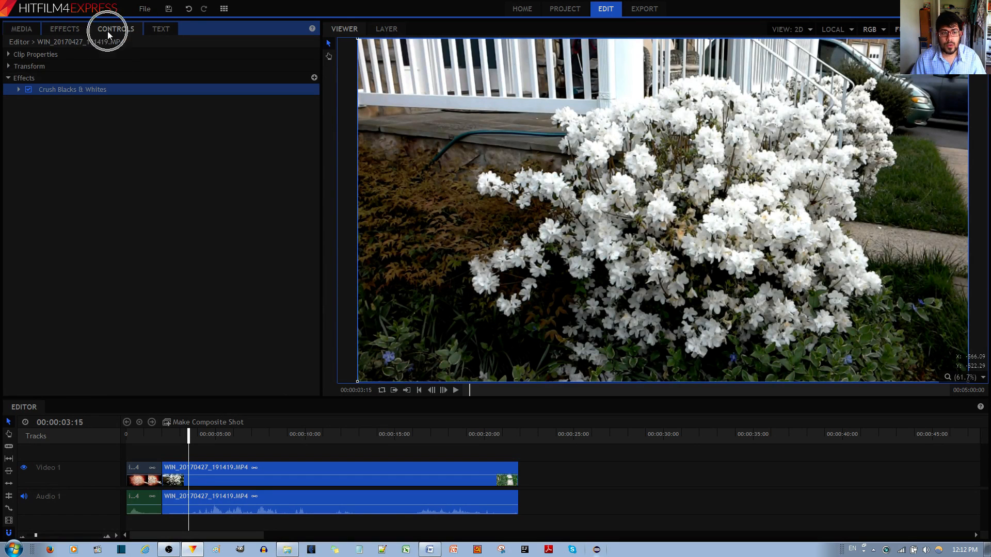
{"action": "left_click", "coordinate": [19, 89]}
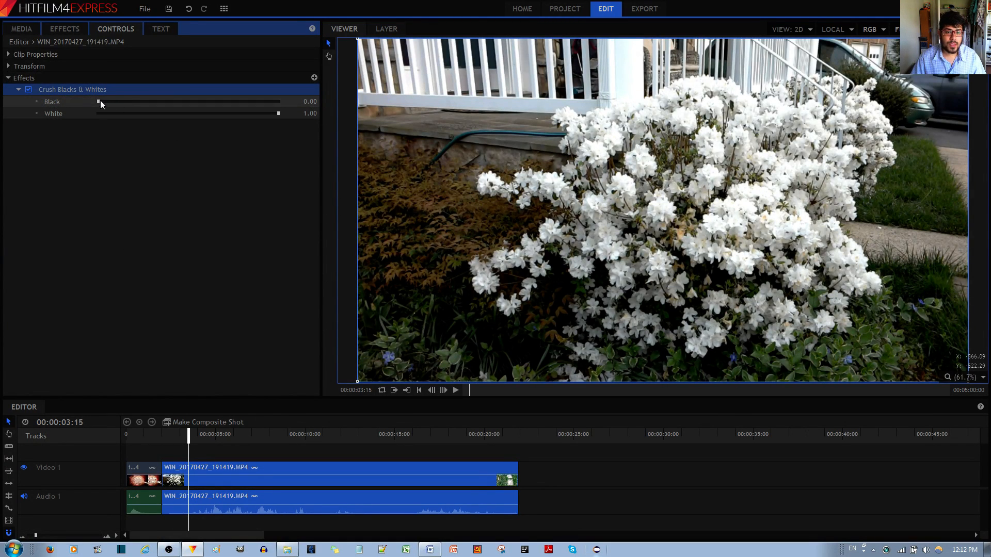
{"action": "left_click_drag", "start_coordinate": [98, 102], "coordinate": [142, 102]}
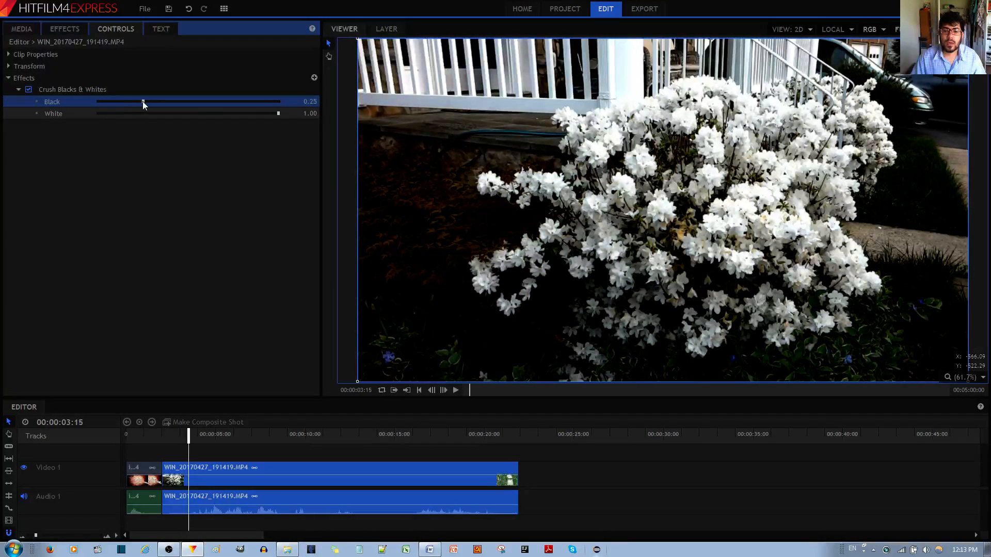
{"action": "left_click_drag", "start_coordinate": [142, 101], "coordinate": [151, 101]}
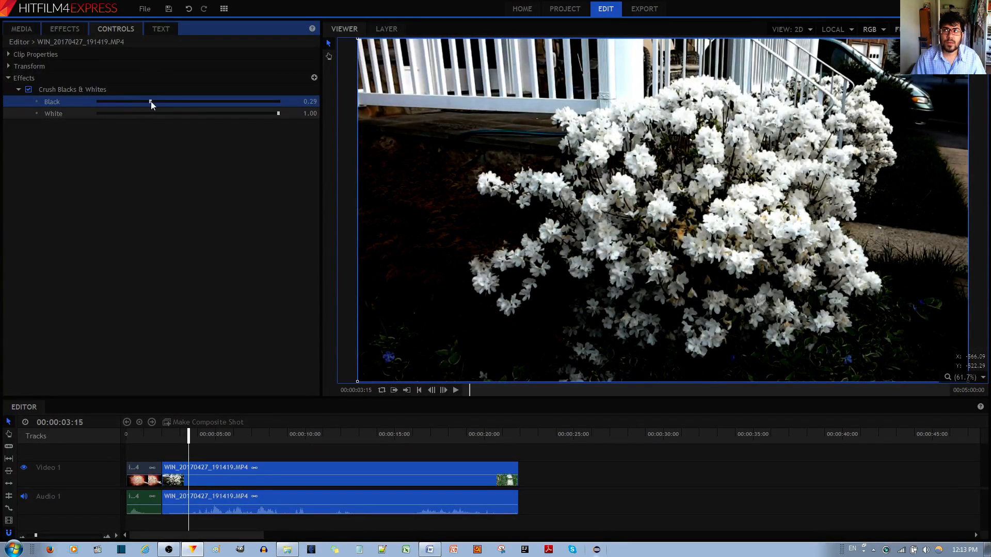
{"action": "left_click_drag", "start_coordinate": [151, 103], "coordinate": [171, 102]}
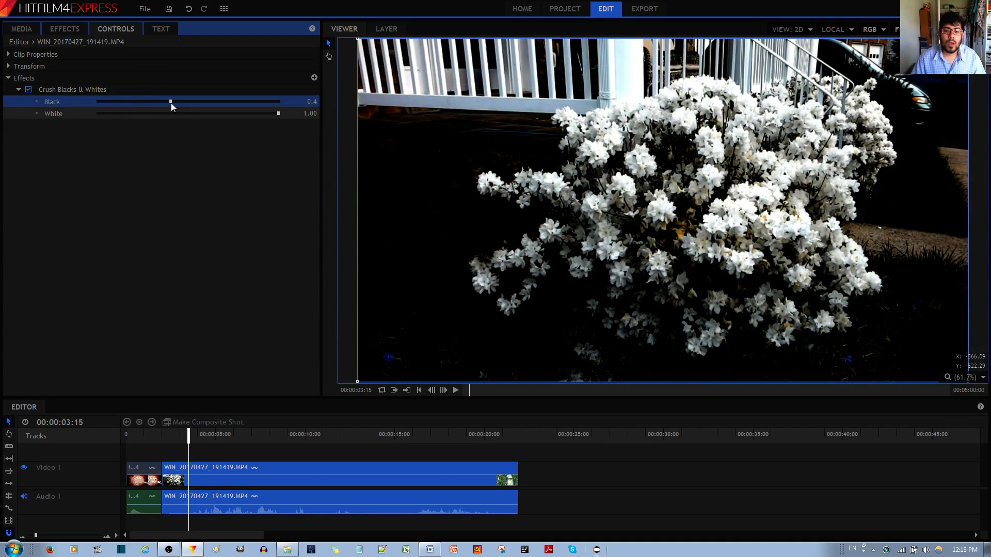
{"action": "left_click_drag", "start_coordinate": [170, 102], "coordinate": [188, 102]}
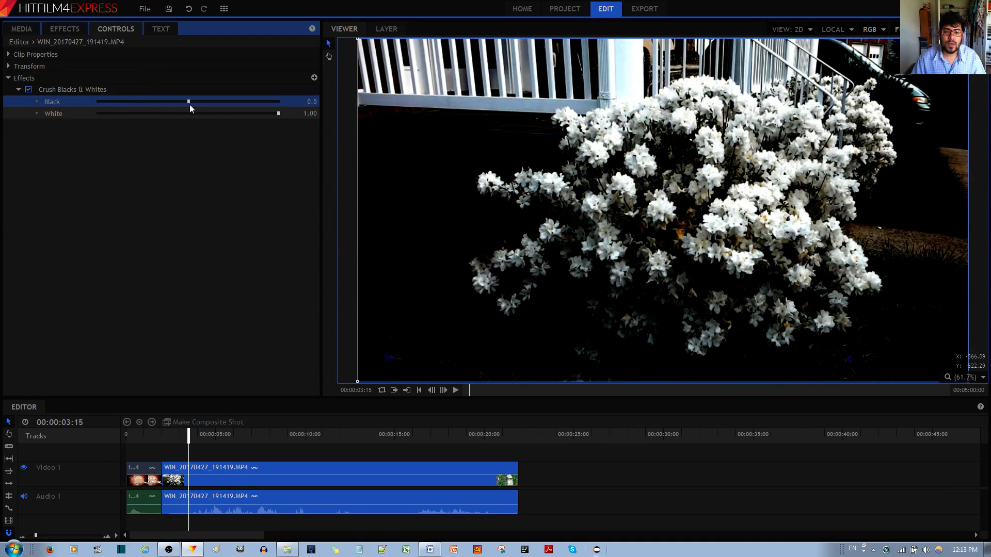
{"action": "left_click_drag", "start_coordinate": [188, 101], "coordinate": [239, 101]}
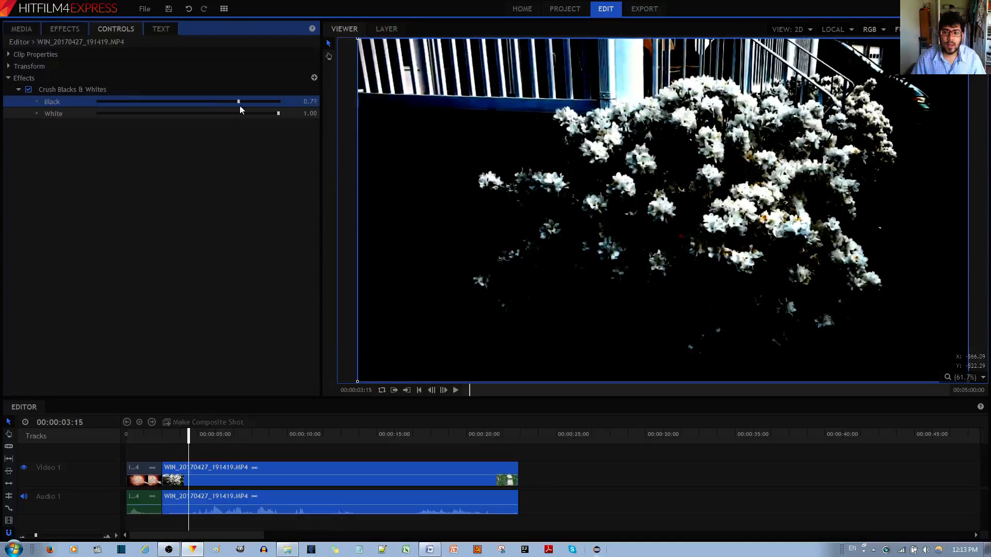
{"action": "left_click_drag", "start_coordinate": [238, 101], "coordinate": [277, 101]}
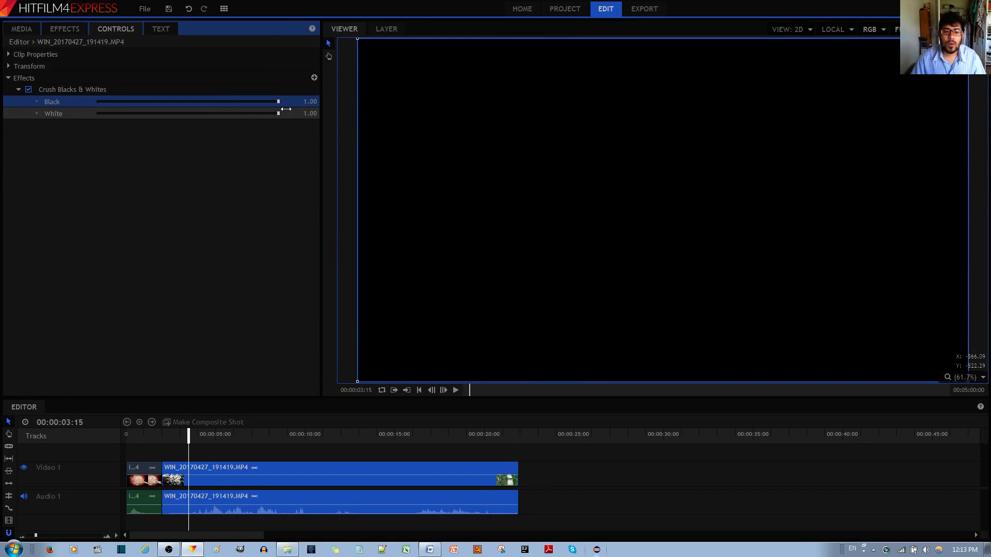
{"action": "left_click_drag", "start_coordinate": [278, 101], "coordinate": [272, 101]}
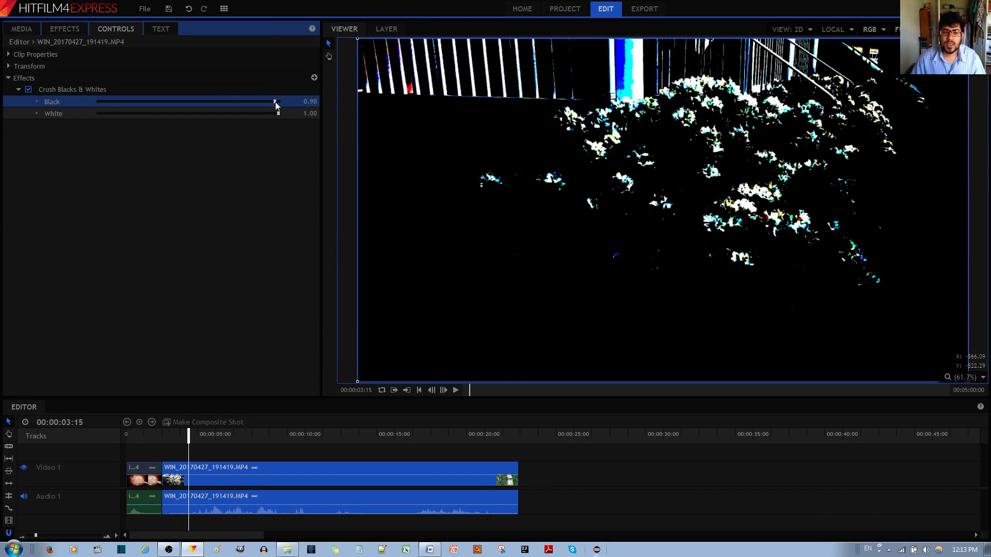
{"action": "left_click_drag", "start_coordinate": [272, 102], "coordinate": [246, 101]}
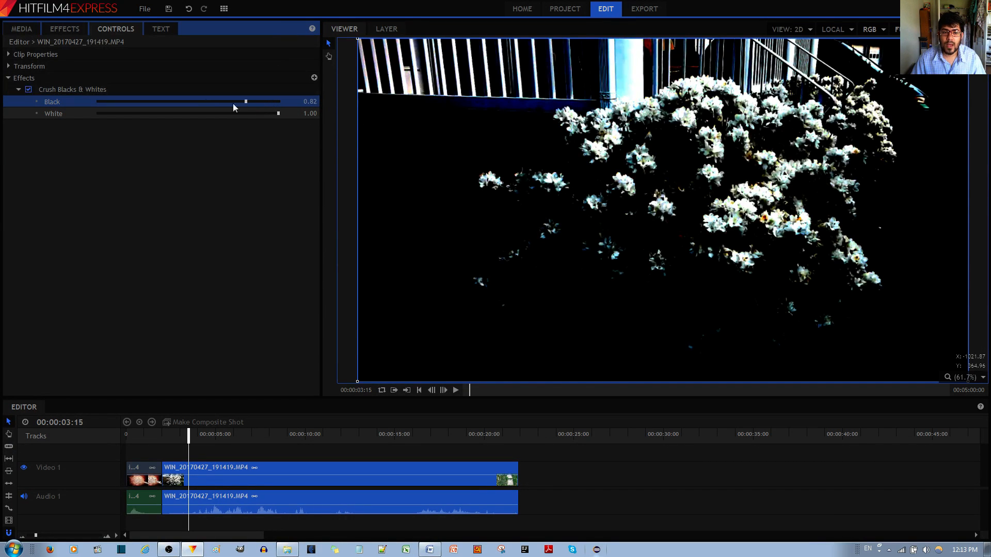
{"action": "left_click_drag", "start_coordinate": [245, 101], "coordinate": [176, 101]}
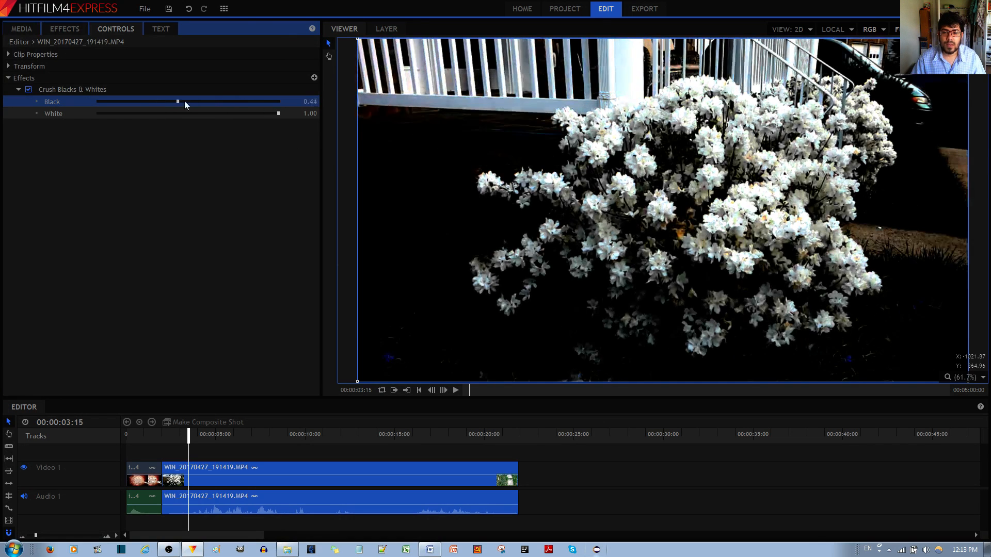
{"action": "left_click_drag", "start_coordinate": [177, 102], "coordinate": [184, 102]}
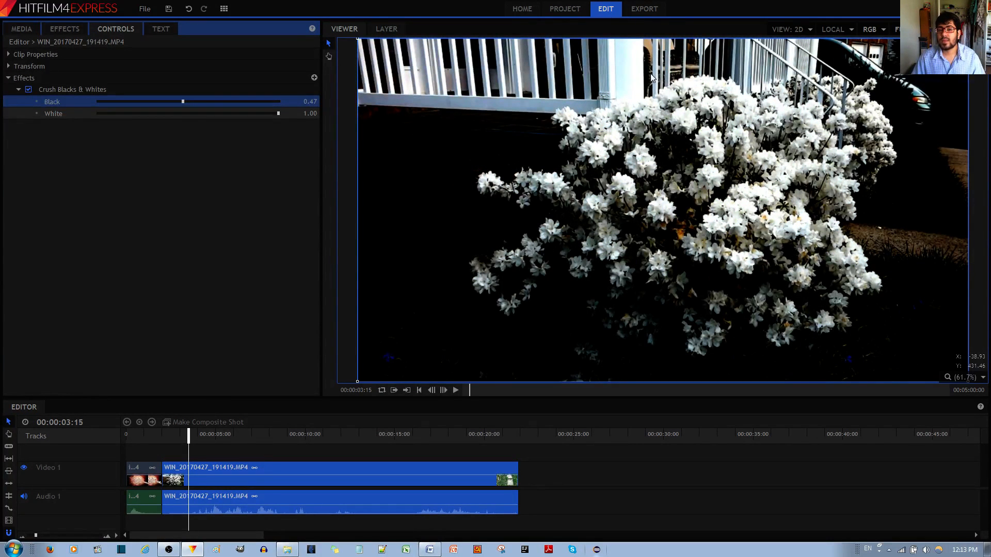
{"action": "left_click_drag", "start_coordinate": [183, 101], "coordinate": [97, 101]}
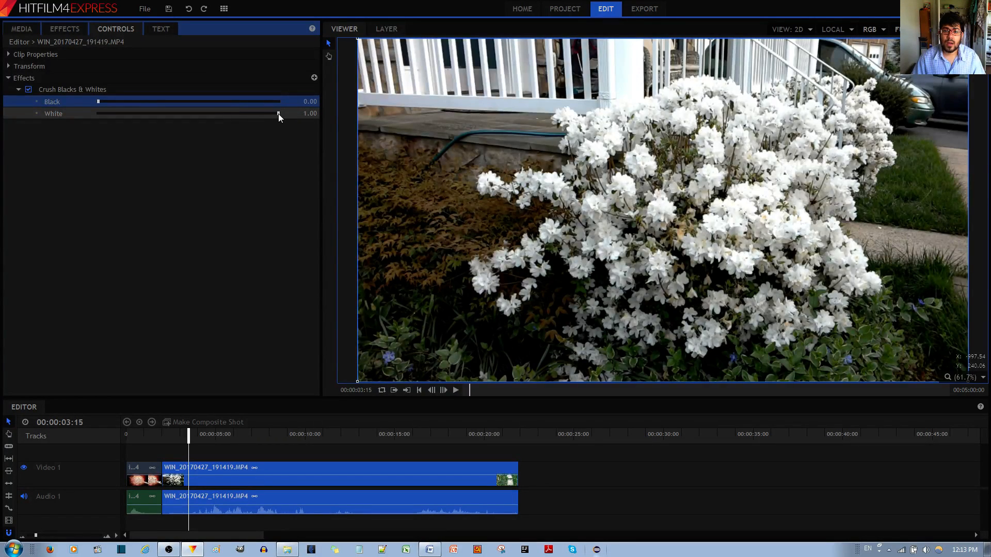
{"action": "left_click_drag", "start_coordinate": [278, 113], "coordinate": [206, 114]}
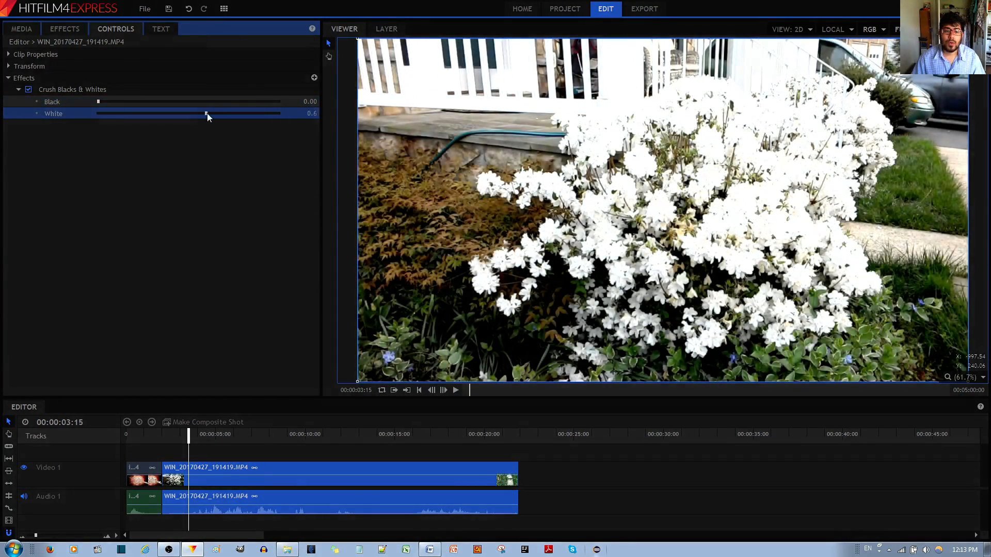
{"action": "left_click_drag", "start_coordinate": [207, 114], "coordinate": [176, 113]}
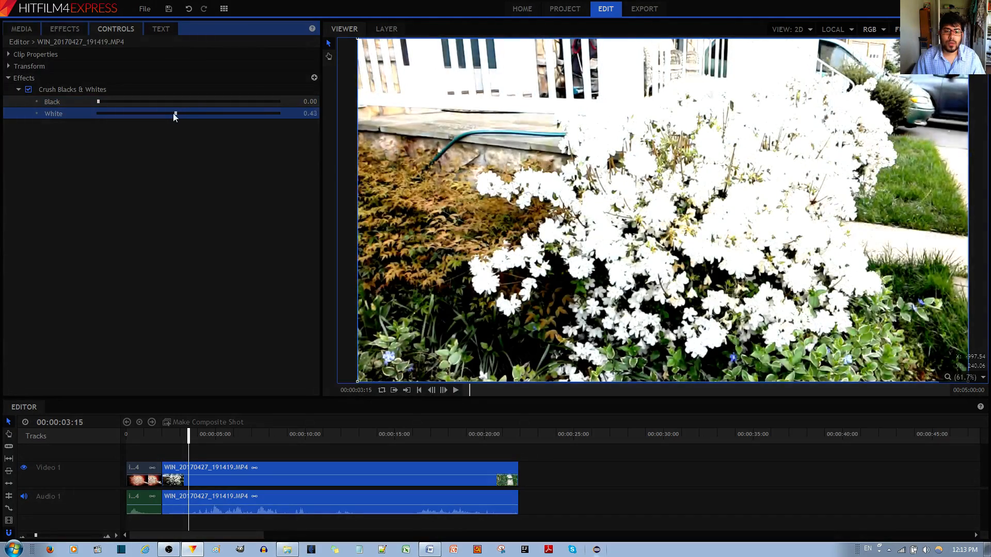
{"action": "left_click_drag", "start_coordinate": [175, 114], "coordinate": [146, 113]}
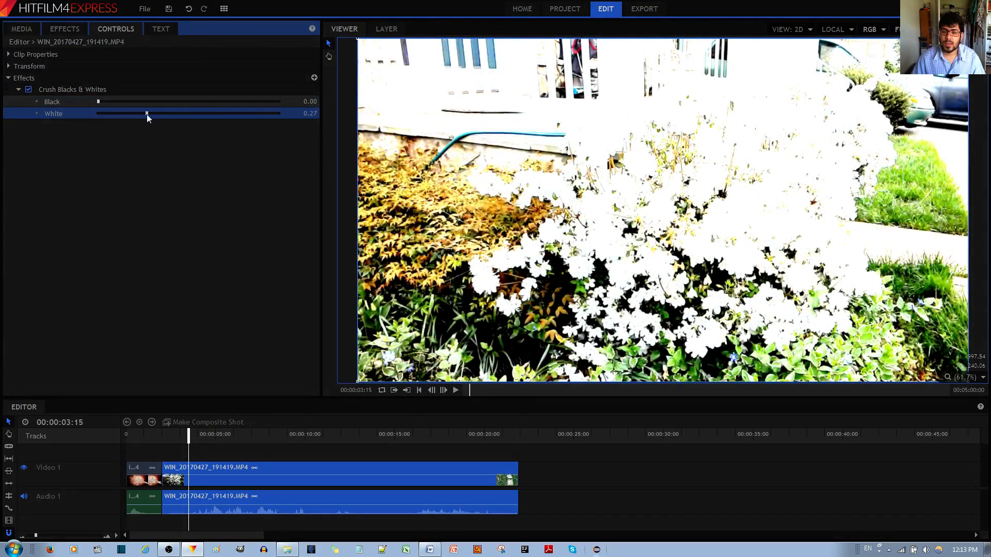
{"action": "left_click_drag", "start_coordinate": [147, 114], "coordinate": [109, 114]}
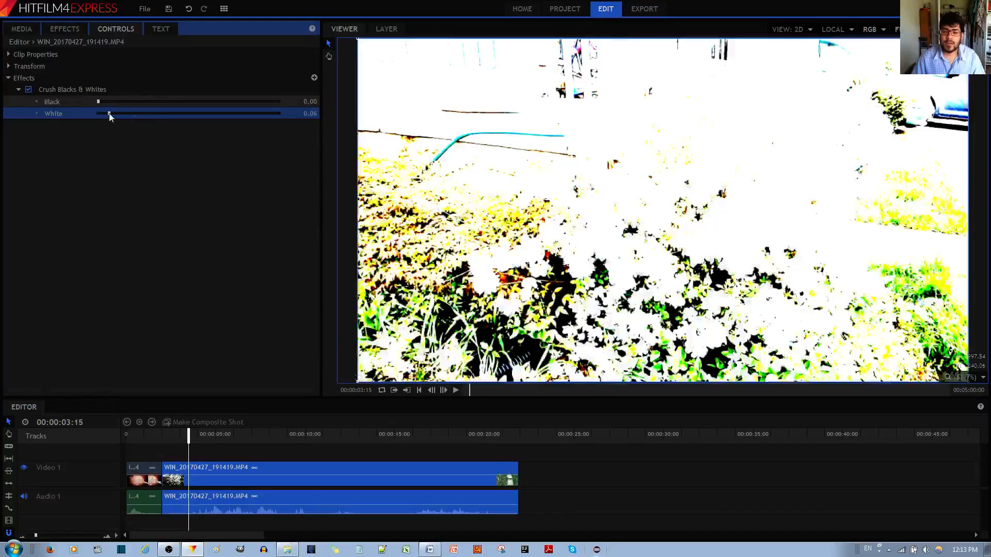
{"action": "left_click_drag", "start_coordinate": [108, 114], "coordinate": [98, 114]}
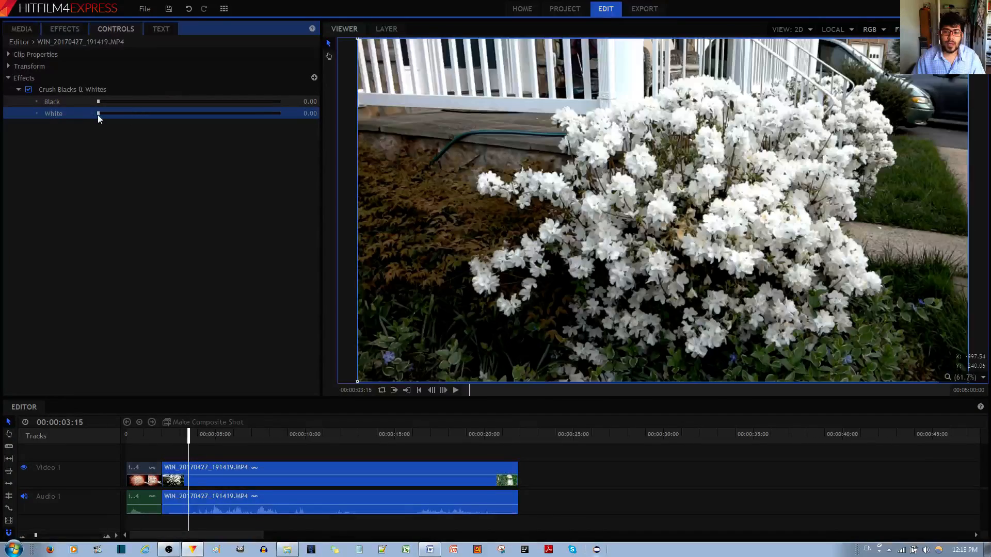
{"action": "left_click_drag", "start_coordinate": [98, 113], "coordinate": [131, 113]}
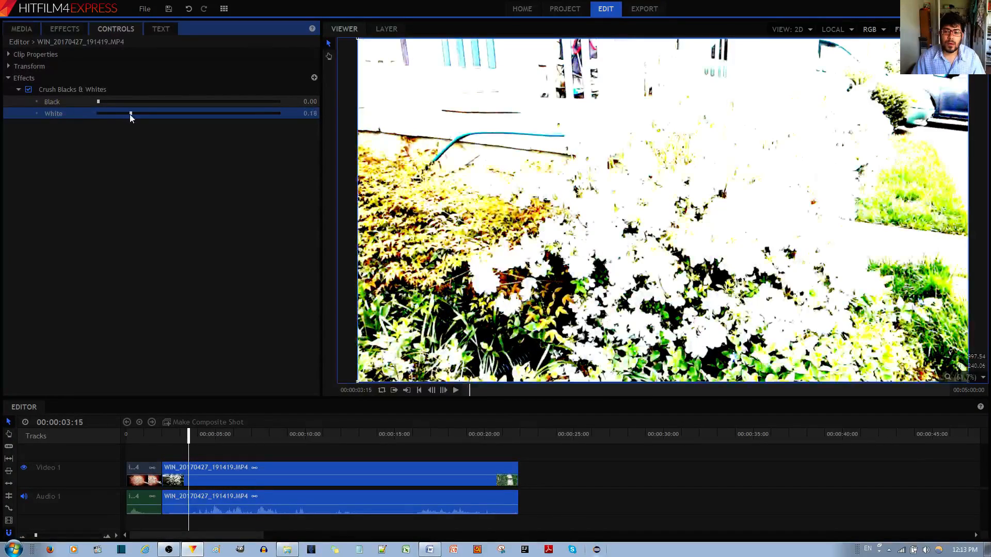
{"action": "left_click_drag", "start_coordinate": [131, 113], "coordinate": [98, 114]}
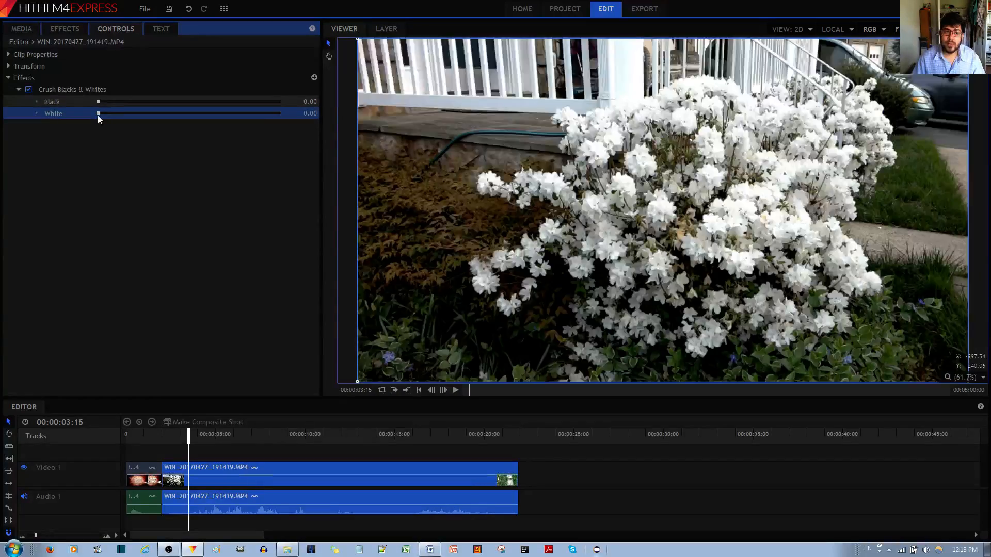
{"action": "left_click_drag", "start_coordinate": [98, 113], "coordinate": [107, 113]}
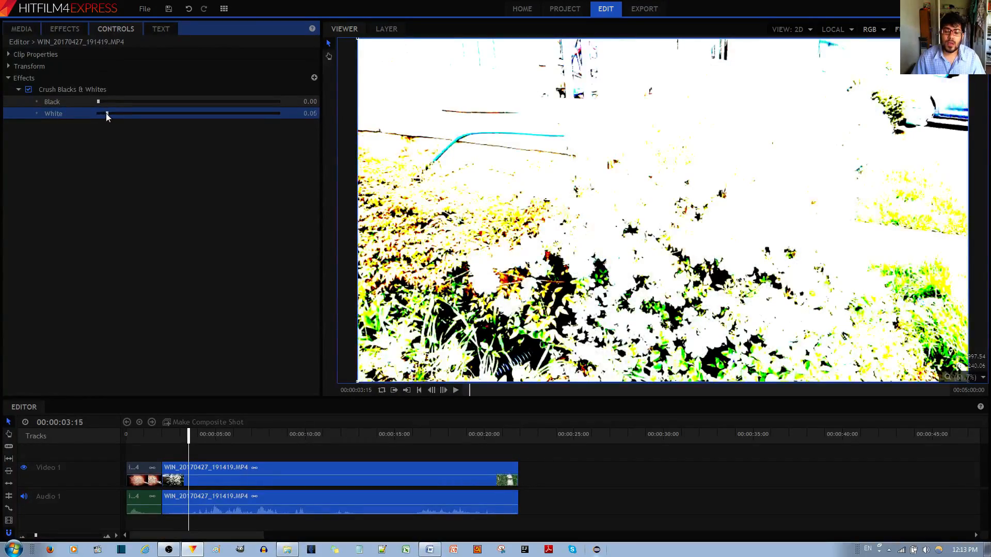
{"action": "left_click_drag", "start_coordinate": [98, 113], "coordinate": [247, 114]}
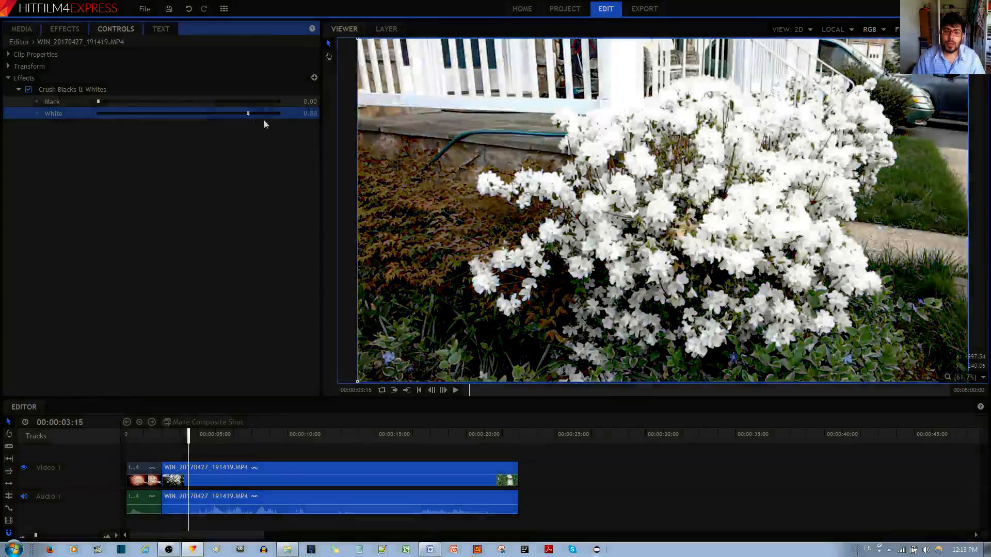
{"action": "left_click_drag", "start_coordinate": [247, 114], "coordinate": [278, 113]}
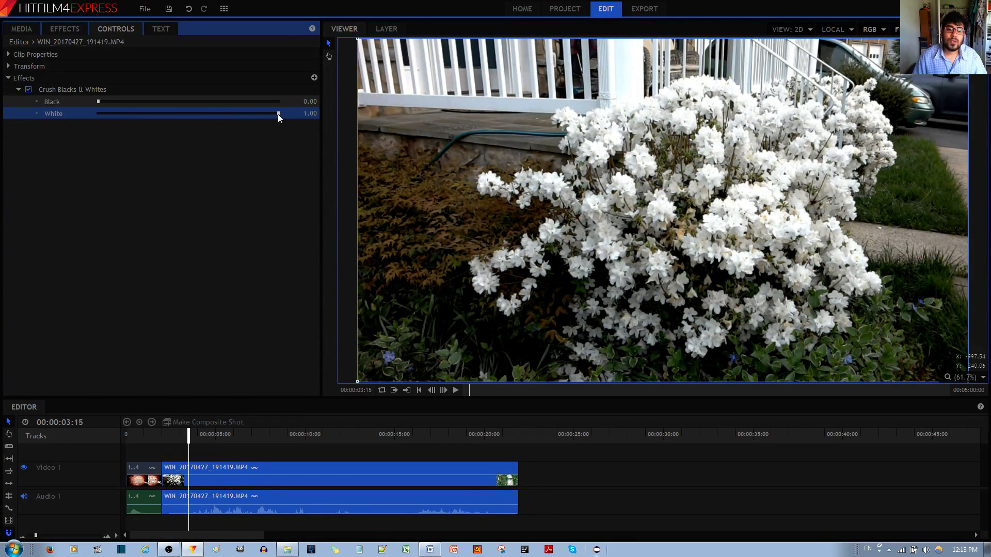
Lower White and push Black to full, producing an inverted-looking picture
{"action": "left_click_drag", "start_coordinate": [278, 114], "coordinate": [173, 113]}
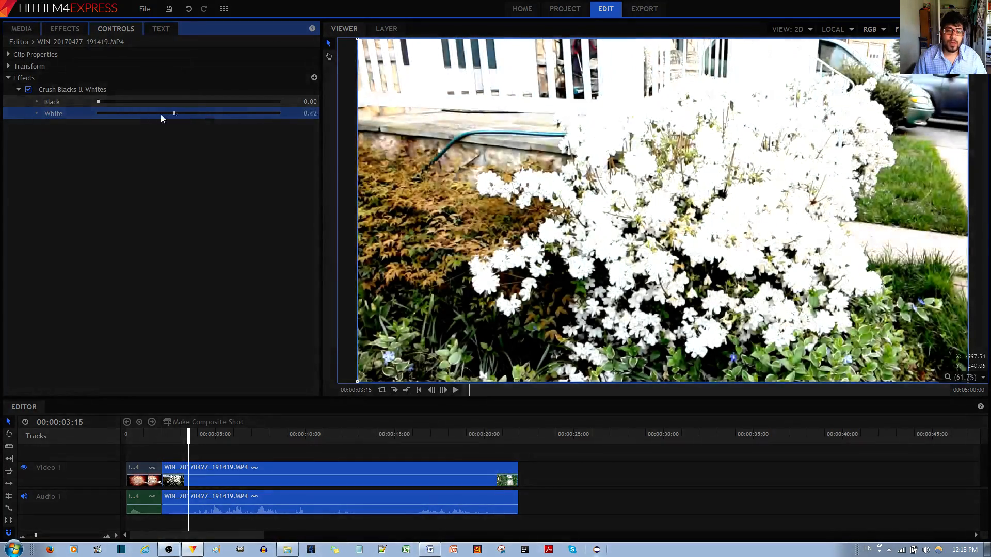
{"action": "left_click_drag", "start_coordinate": [98, 101], "coordinate": [119, 102]}
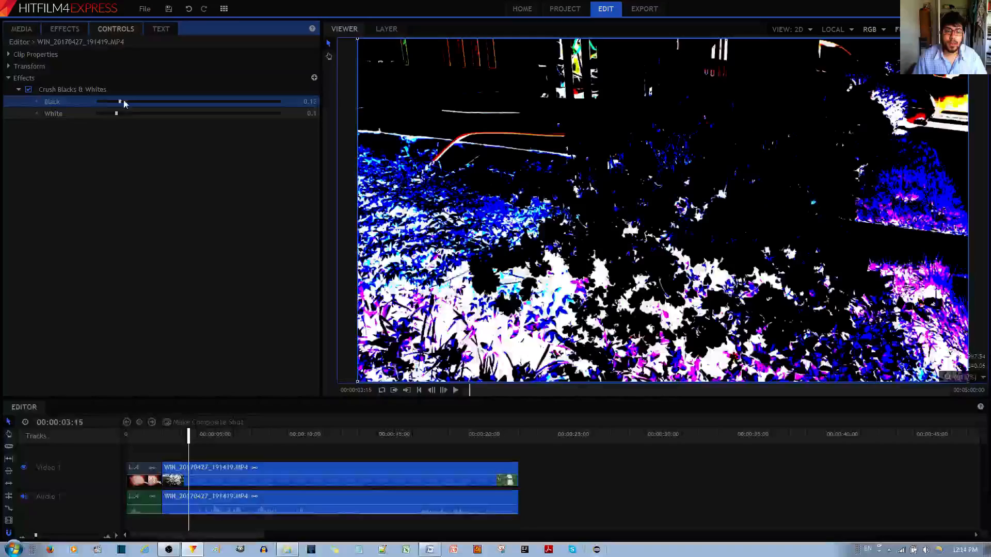
{"action": "left_click_drag", "start_coordinate": [120, 101], "coordinate": [278, 102]}
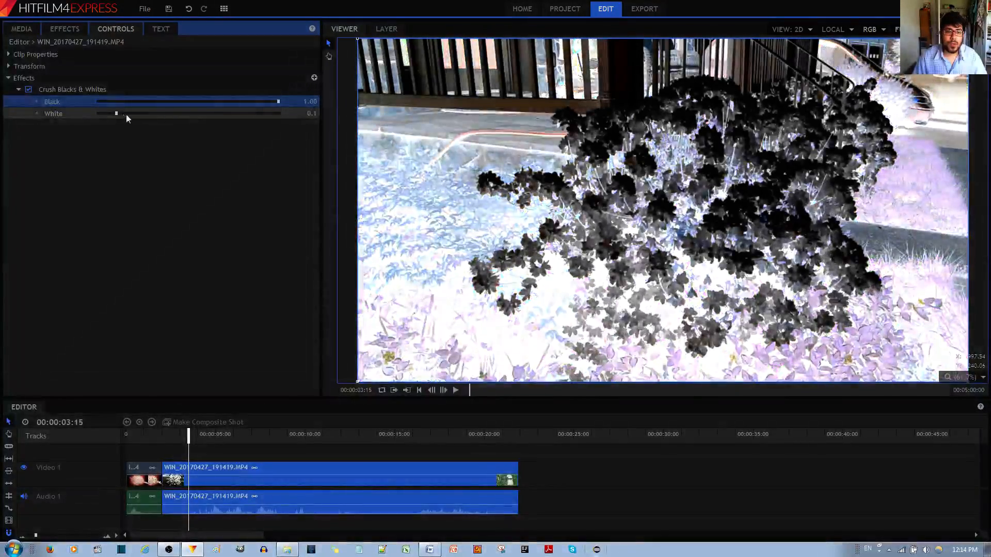
{"action": "left_click_drag", "start_coordinate": [116, 113], "coordinate": [98, 114]}
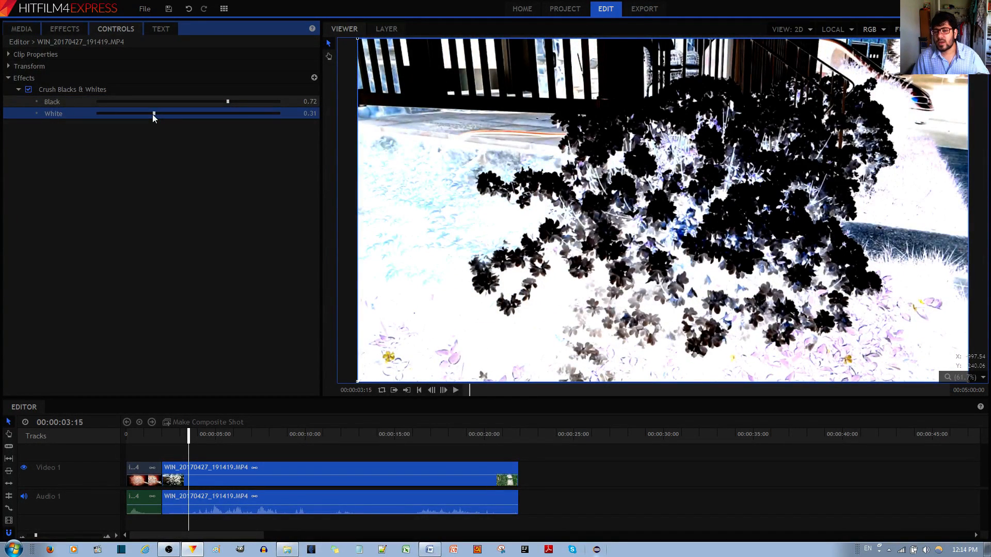
{"action": "mouse_move", "coordinate": [227, 113]}
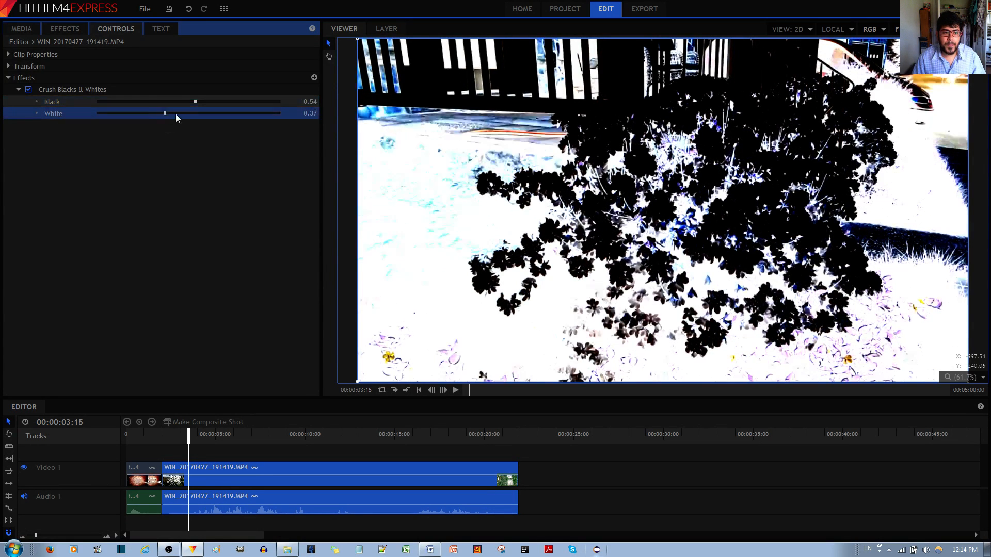
Settle on Black at 1.00 and White at 0.00 for a negative-like image
{"action": "left_click_drag", "start_coordinate": [165, 114], "coordinate": [171, 114]}
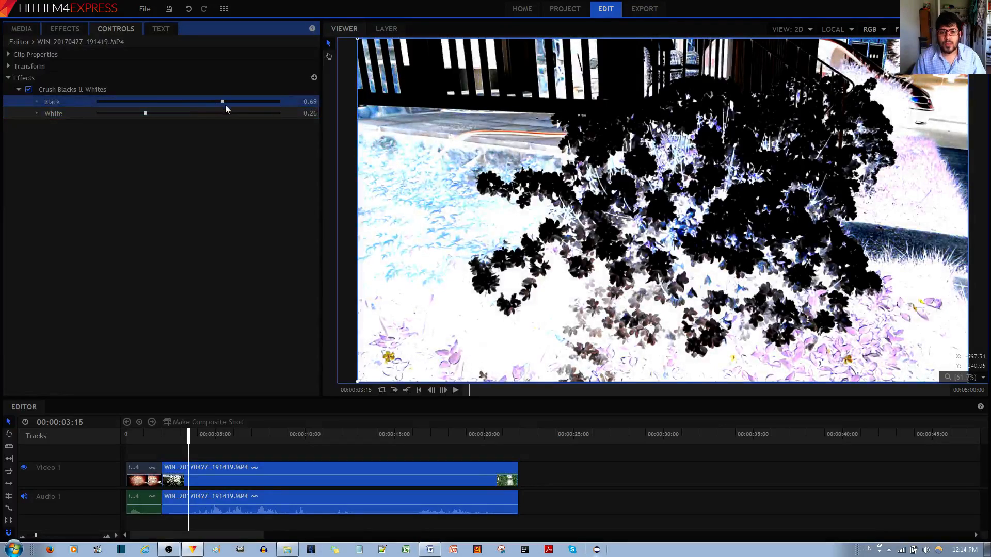
{"action": "left_click_drag", "start_coordinate": [222, 101], "coordinate": [277, 101]}
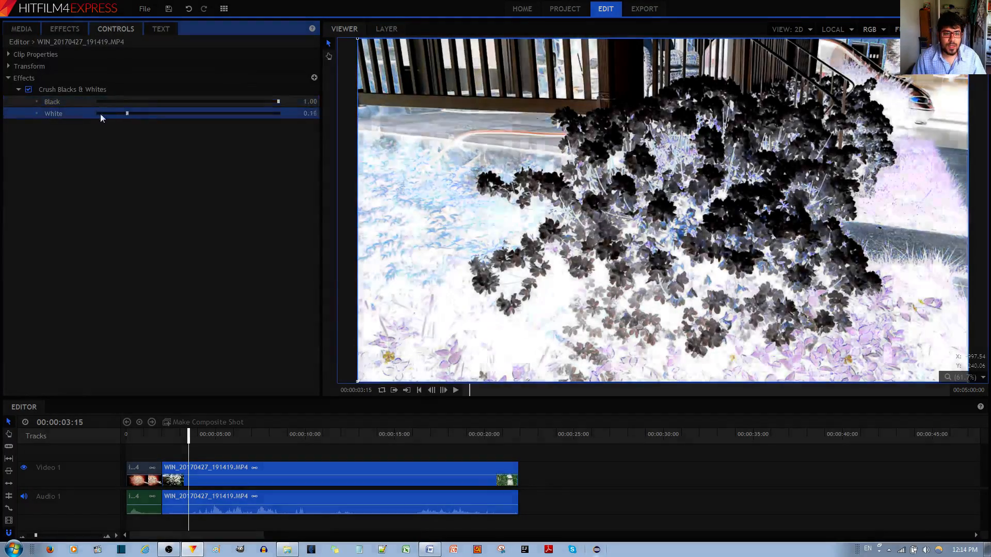
{"action": "left_click_drag", "start_coordinate": [126, 114], "coordinate": [98, 114]}
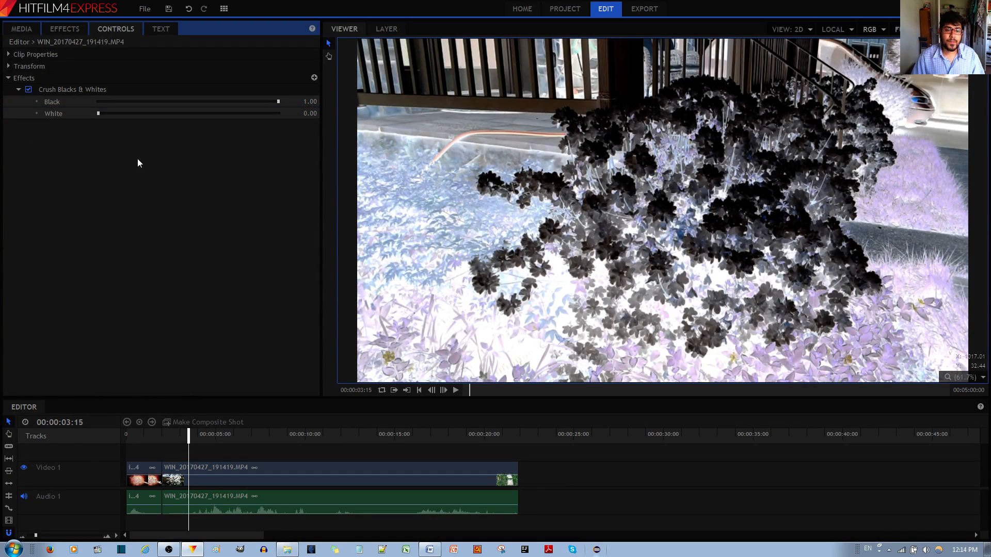
{"action": "mouse_move", "coordinate": [190, 185]}
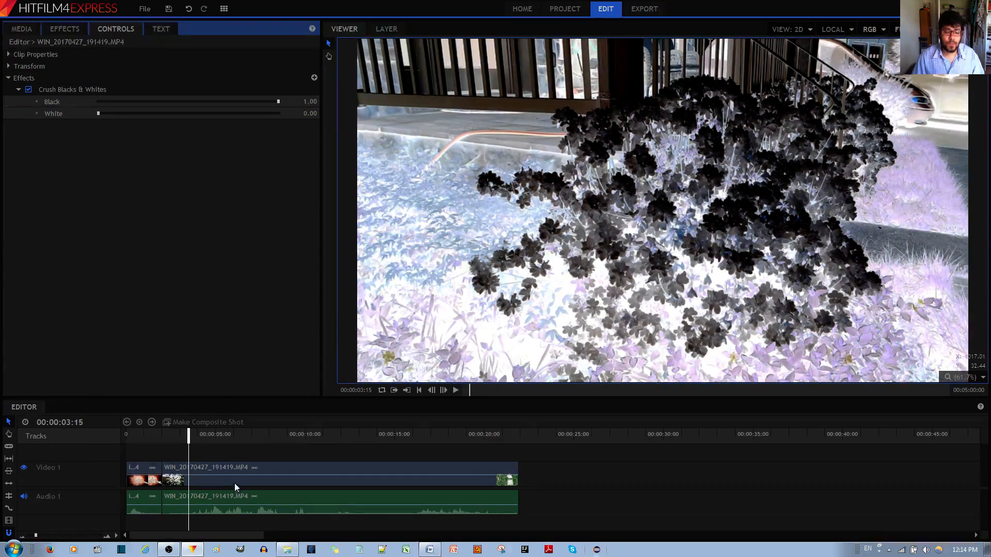
Trim the flower clip on the timeline to about seven seconds
{"action": "left_click", "coordinate": [253, 468]}
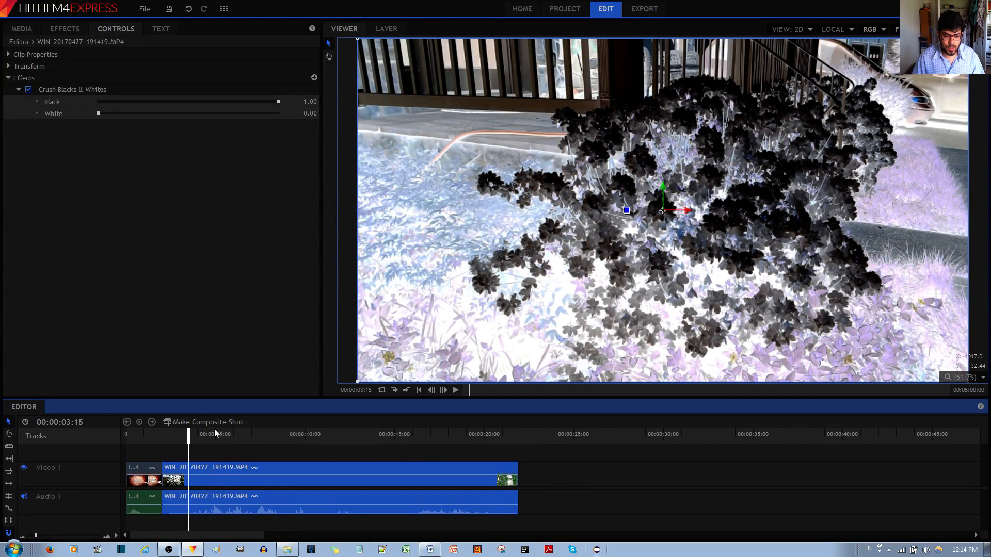
{"action": "left_click_drag", "start_coordinate": [190, 434], "coordinate": [264, 434]}
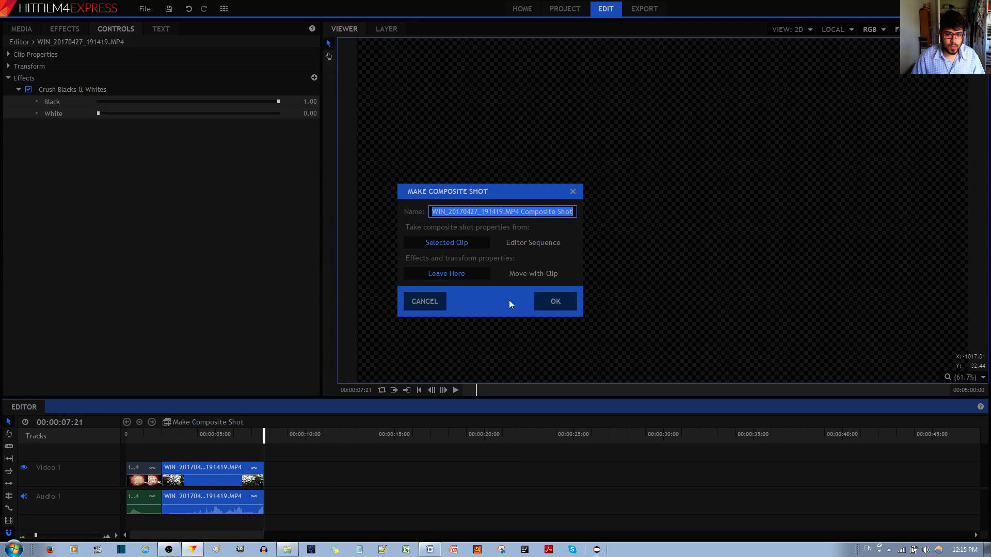
Cut the Crush Blacks & Whites effect and start making the clip a composite shot
{"action": "right_click", "coordinate": [72, 89]}
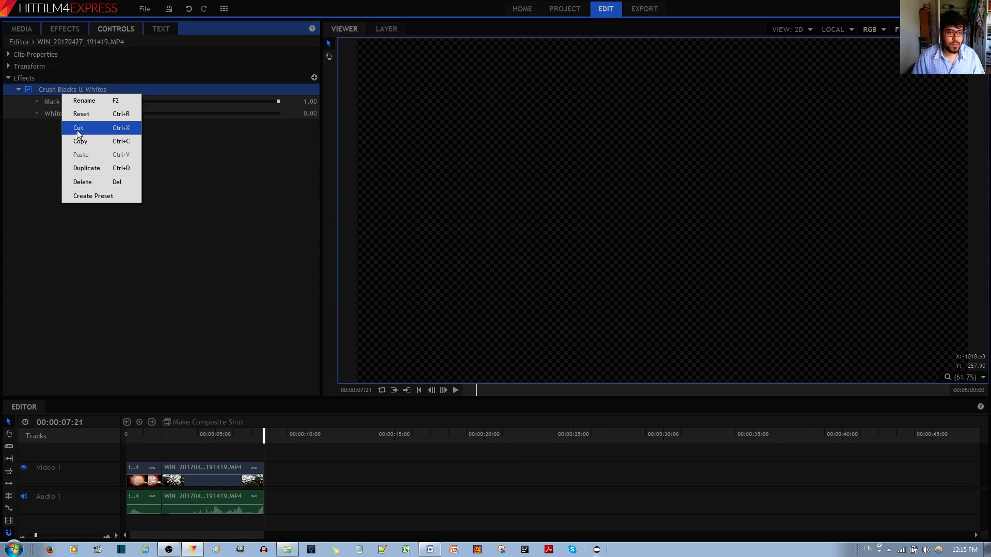
{"action": "left_click", "coordinate": [78, 128]}
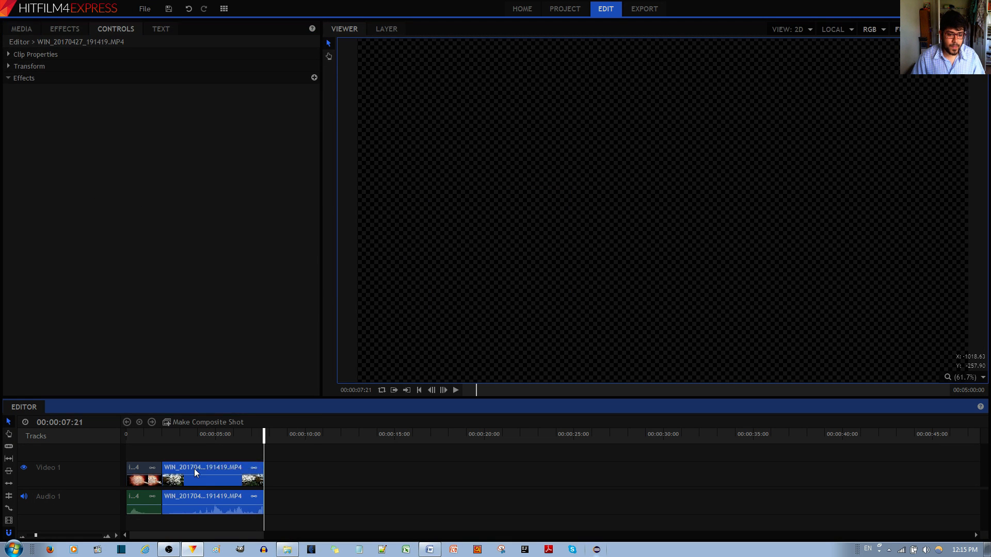
{"action": "right_click", "coordinate": [196, 473]}
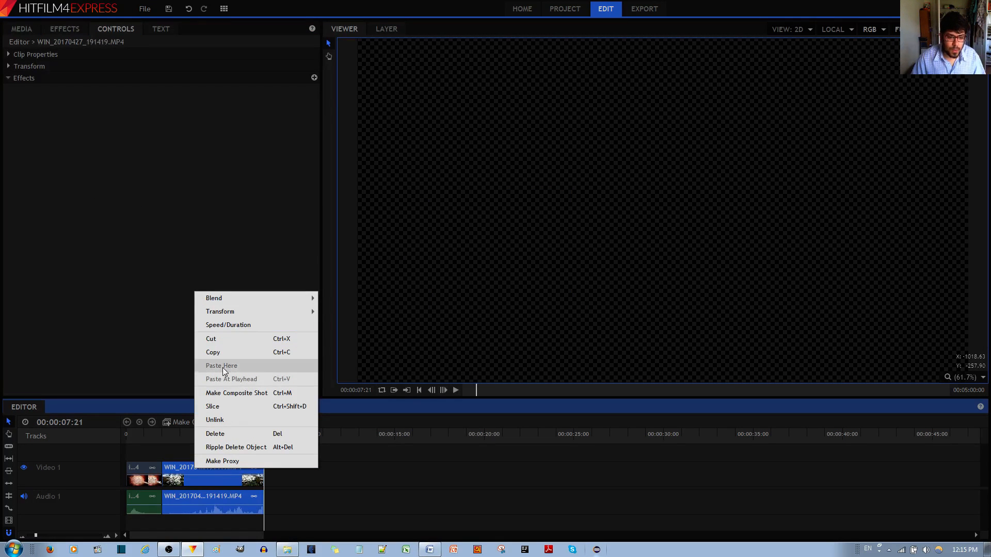
{"action": "mouse_move", "coordinate": [157, 340]}
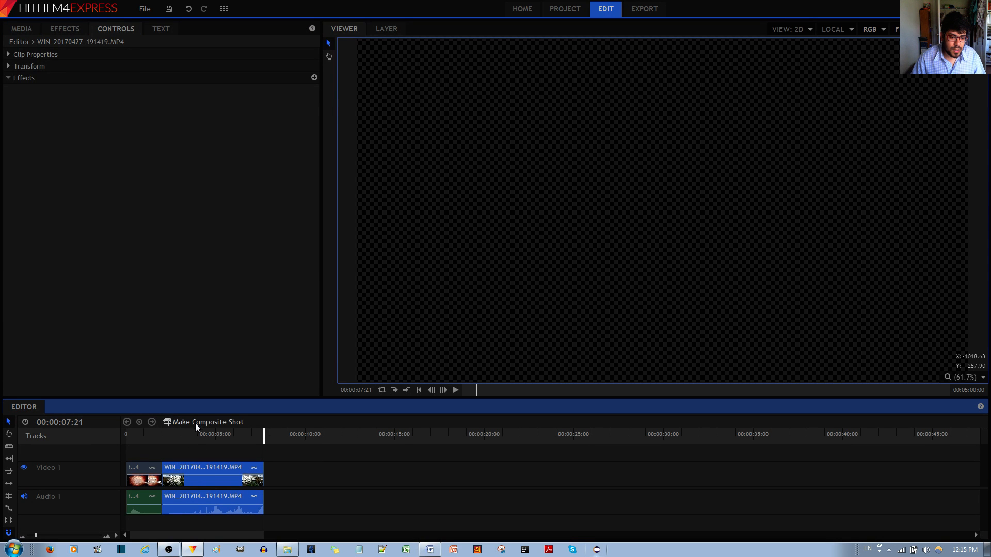
{"action": "left_click", "coordinate": [207, 422]}
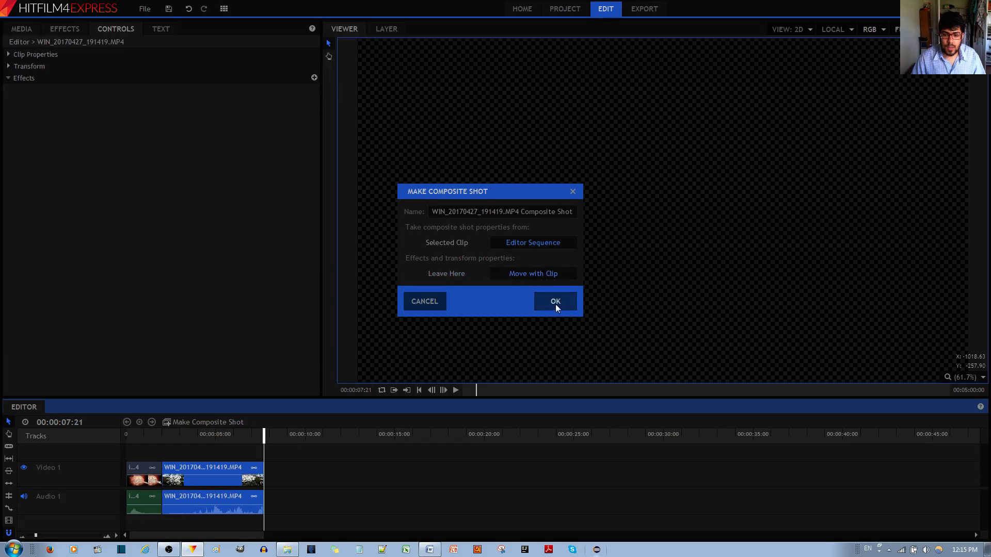
Create the composite shot and apply Crush Blacks & Whites to the flower layer
{"action": "left_click", "coordinate": [554, 300]}
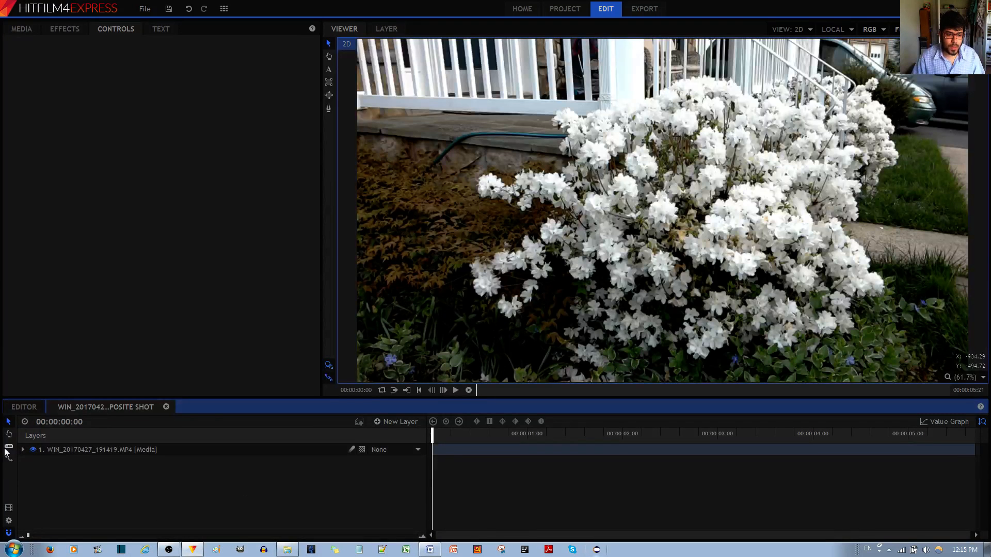
{"action": "left_click", "coordinate": [64, 29]}
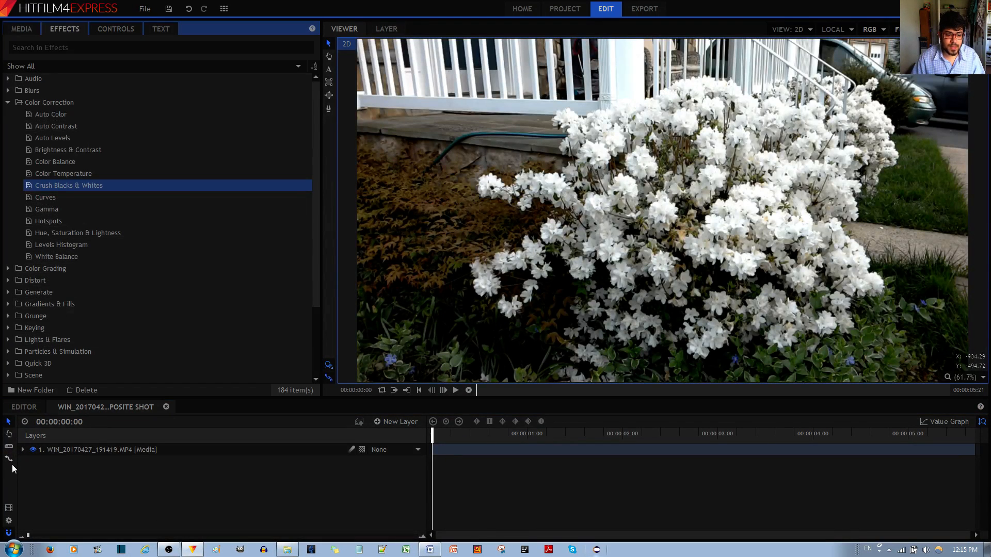
{"action": "left_click", "coordinate": [22, 449]}
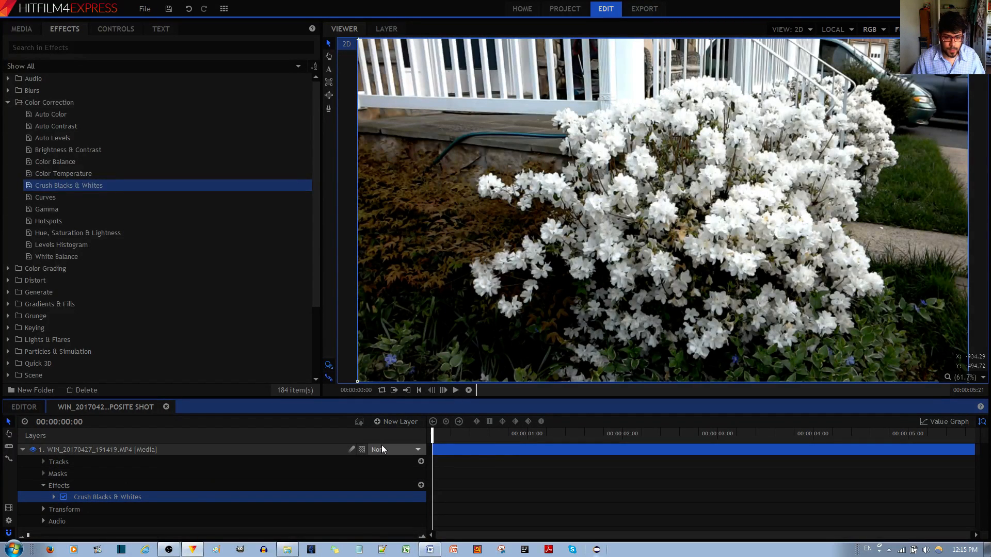
{"action": "left_click", "coordinate": [471, 433]}
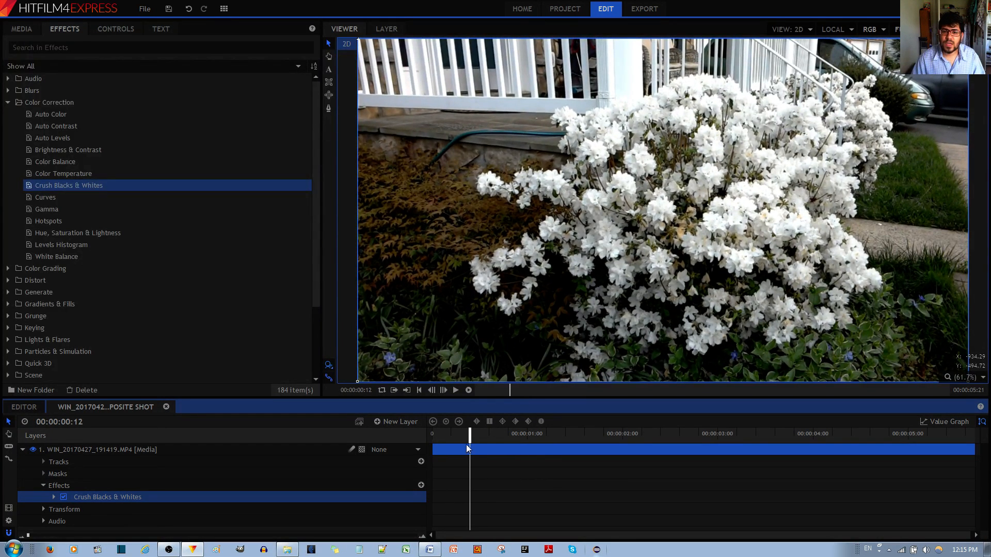
Keyframe White from 0.01 at frame 0 to 1.00 near 00:00:00:28 for a white fade-in
{"action": "left_click", "coordinate": [53, 496]}
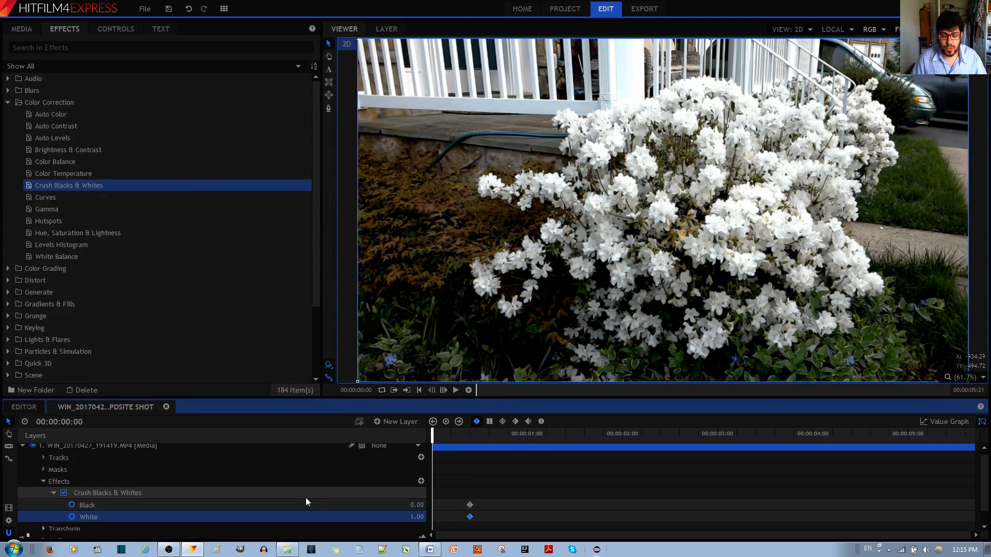
{"action": "left_click", "coordinate": [88, 517]}
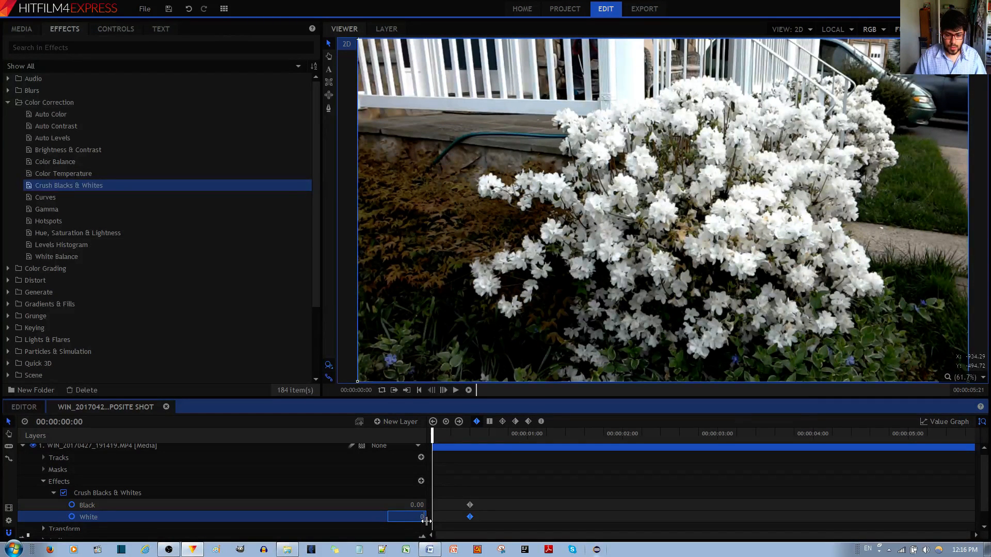
{"action": "mouse_move", "coordinate": [435, 434]}
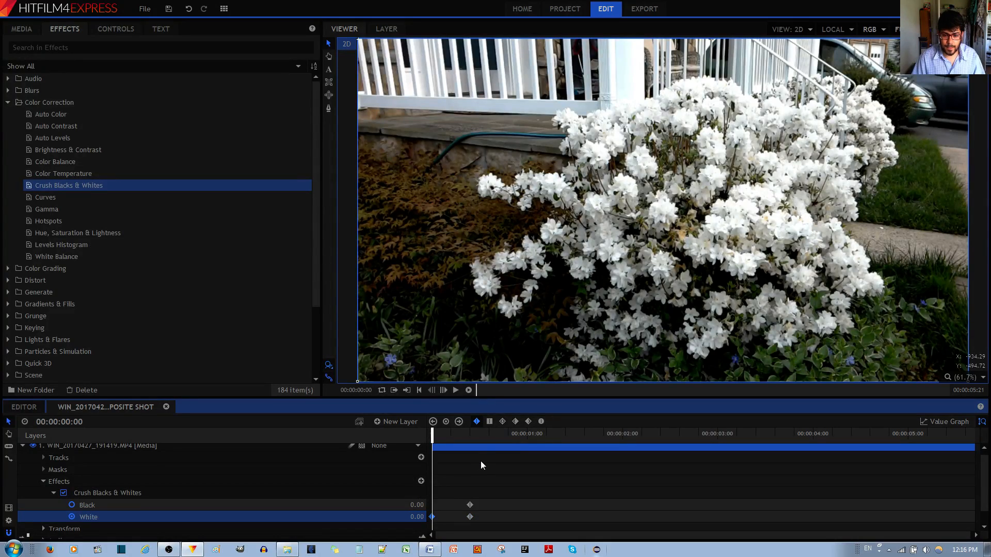
{"action": "left_click", "coordinate": [524, 433]}
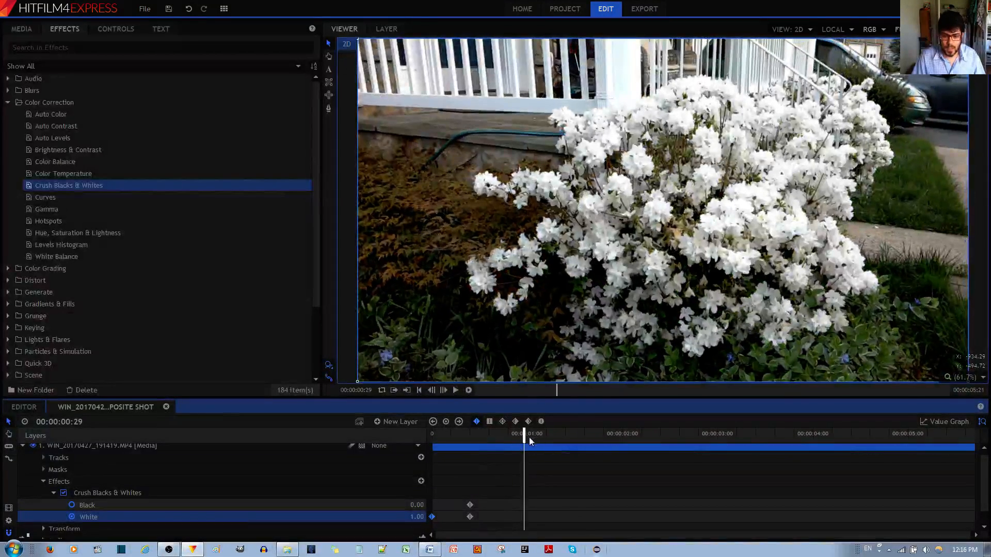
{"action": "left_click_drag", "start_coordinate": [525, 447], "coordinate": [433, 447]}
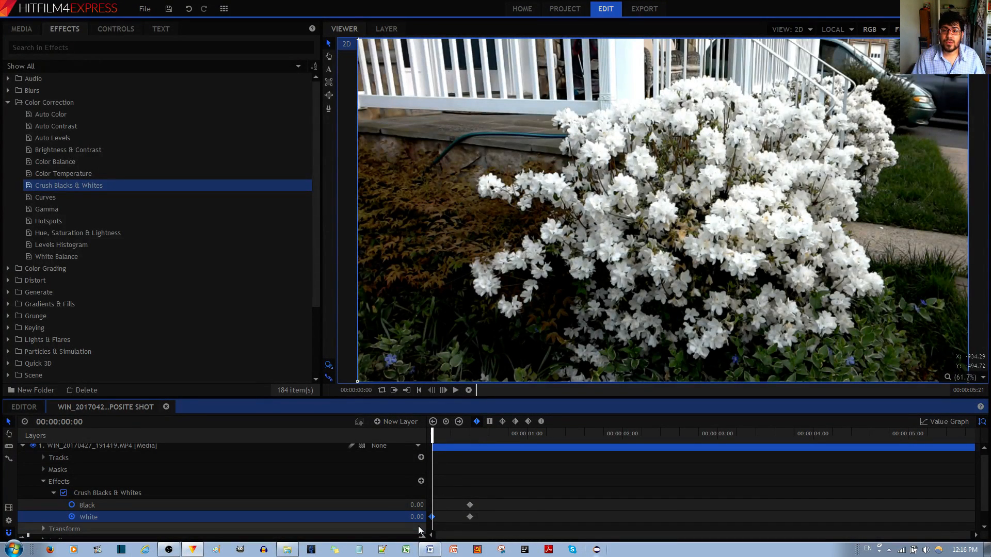
{"action": "double_click", "coordinate": [416, 517]}
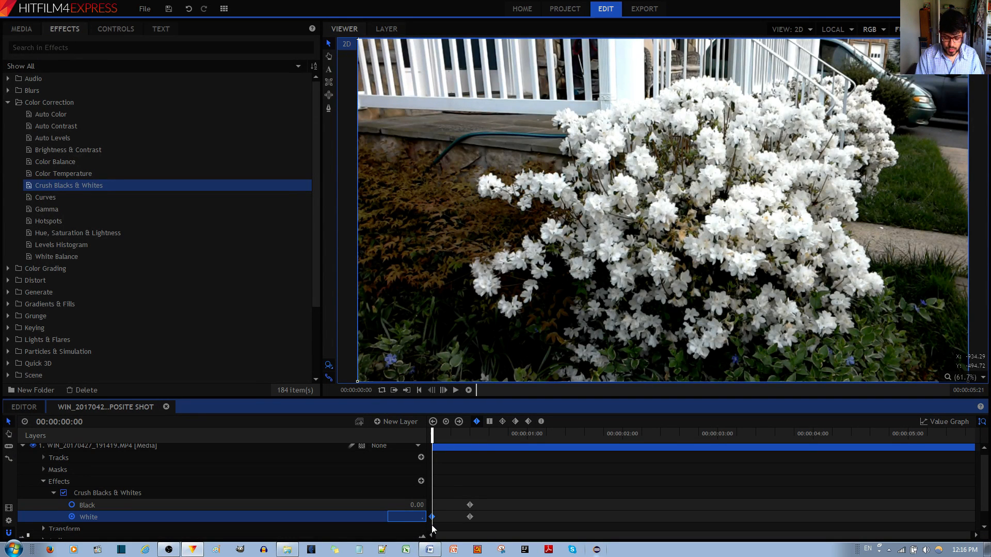
{"action": "type", "text": "0.01"}
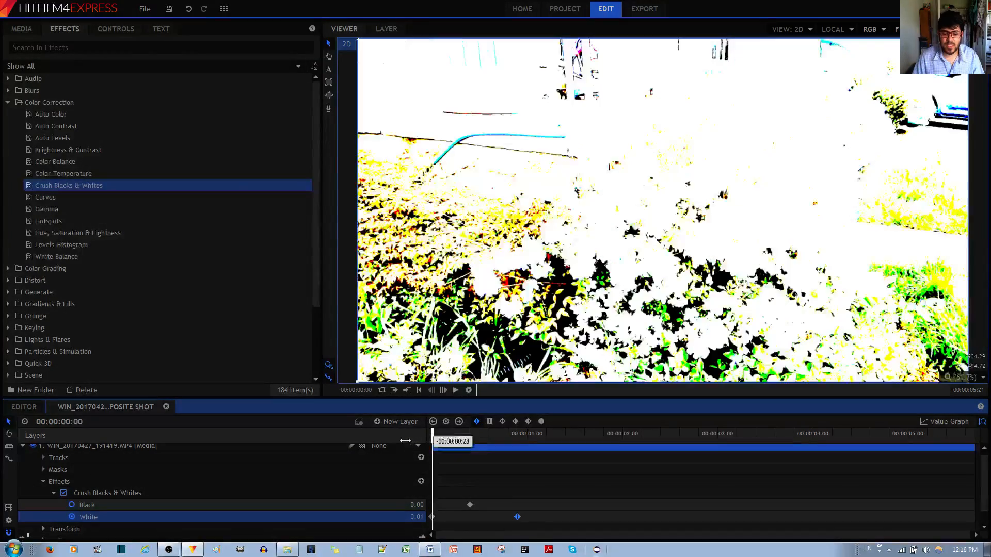
{"action": "left_click", "coordinate": [454, 390]}
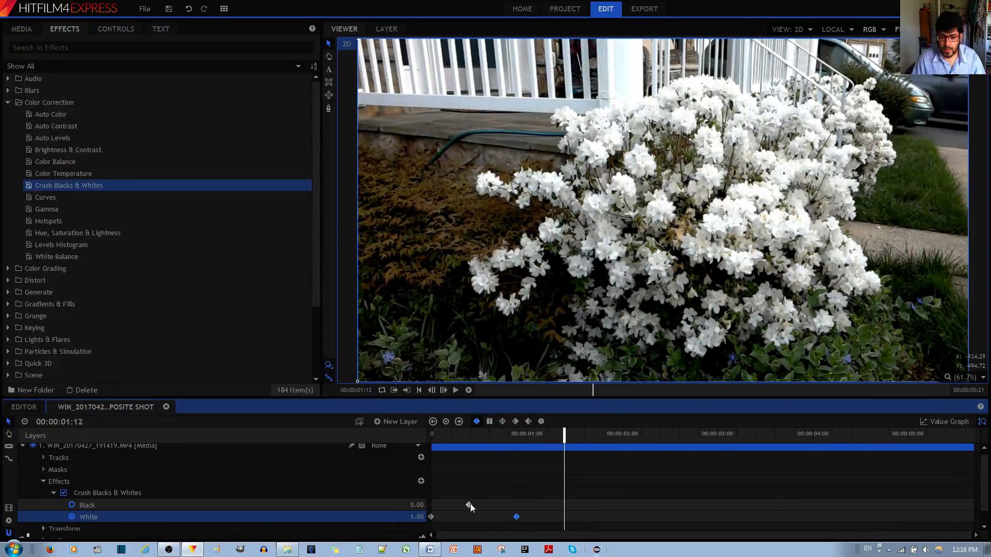
Keyframe Black from 0.00 just before five seconds to 1.00 at the last frame
{"action": "left_click", "coordinate": [86, 505]}
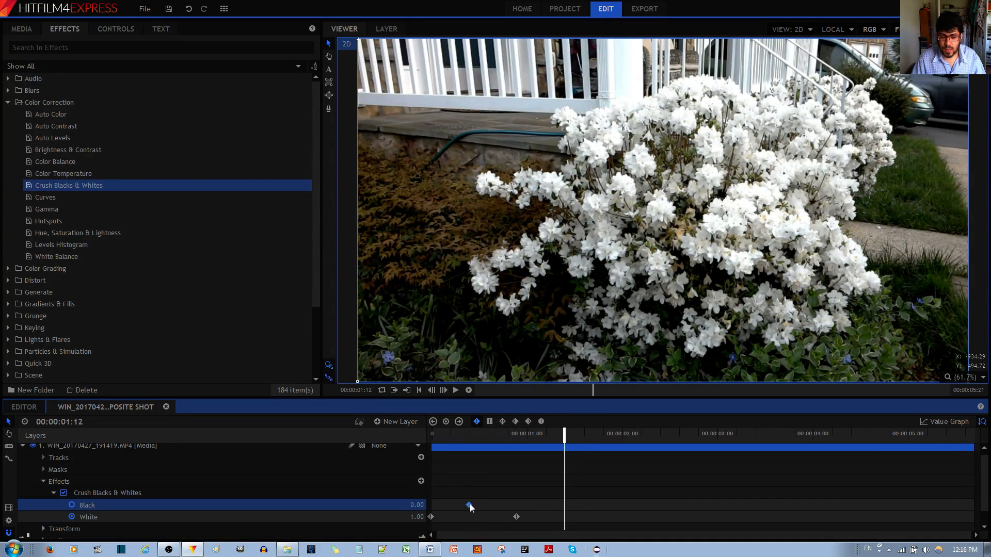
{"action": "left_click_drag", "start_coordinate": [470, 505], "coordinate": [545, 505]}
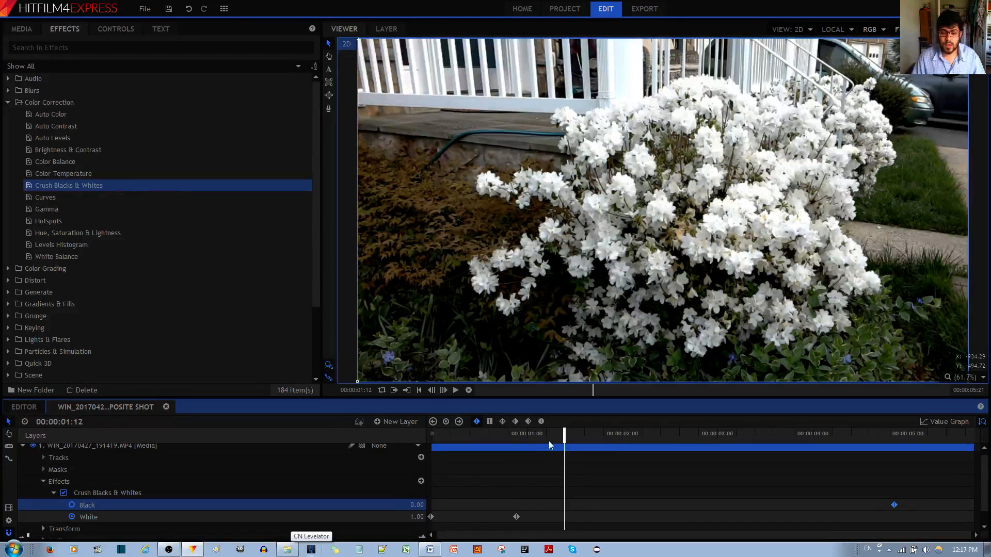
{"action": "left_click_drag", "start_coordinate": [563, 434], "coordinate": [857, 443]}
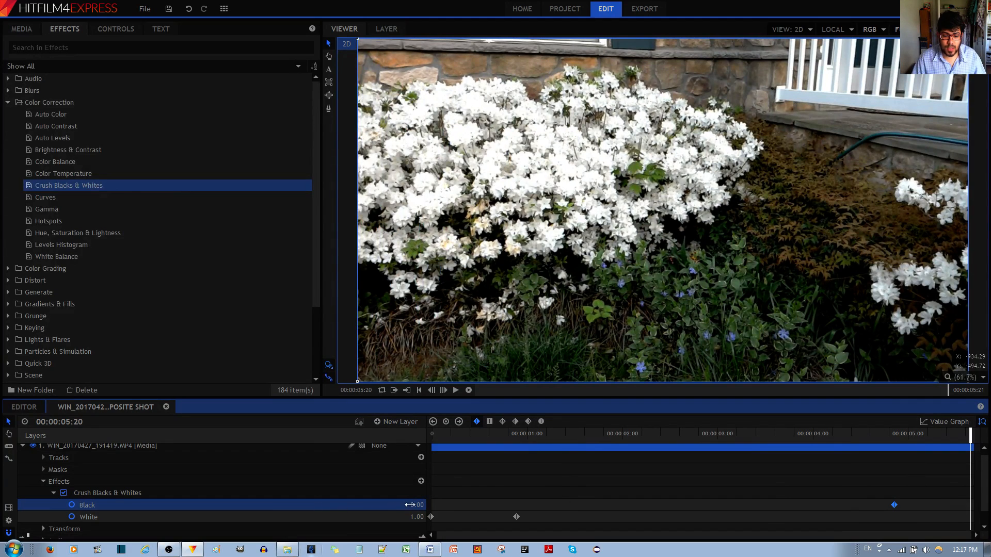
{"action": "double_click", "coordinate": [407, 505]}
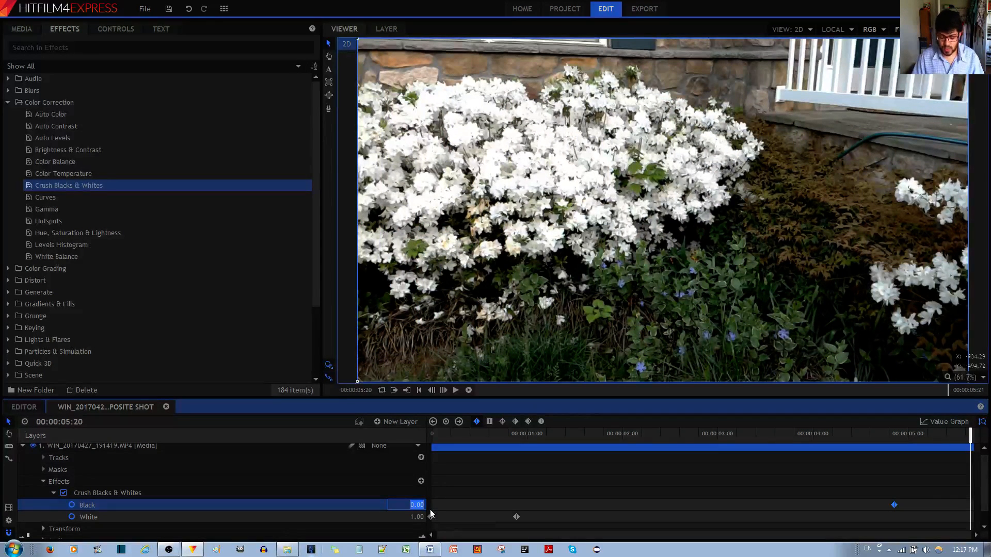
{"action": "type", "text": "1.00"}
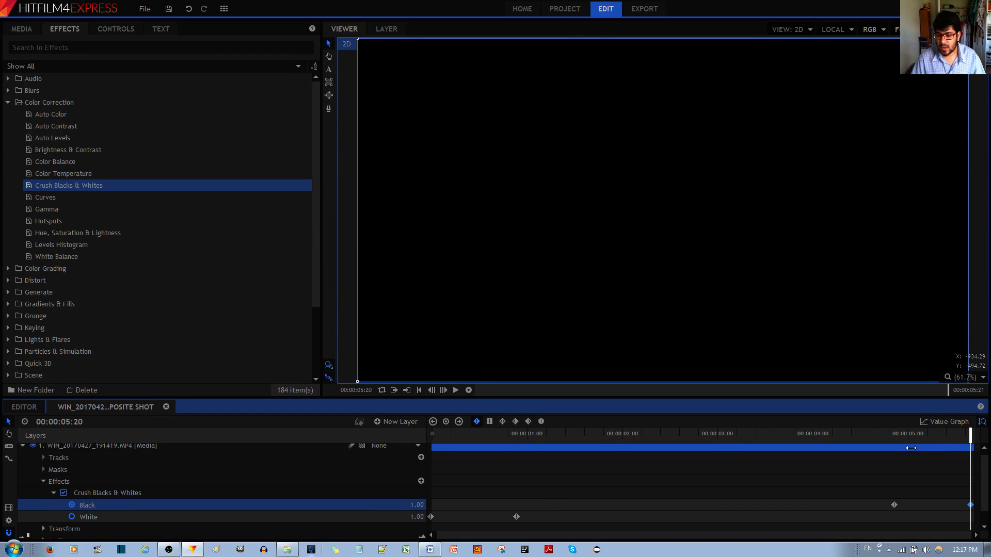
Play the shot from the start to preview both fades
{"action": "left_click_drag", "start_coordinate": [970, 449], "coordinate": [869, 448]}
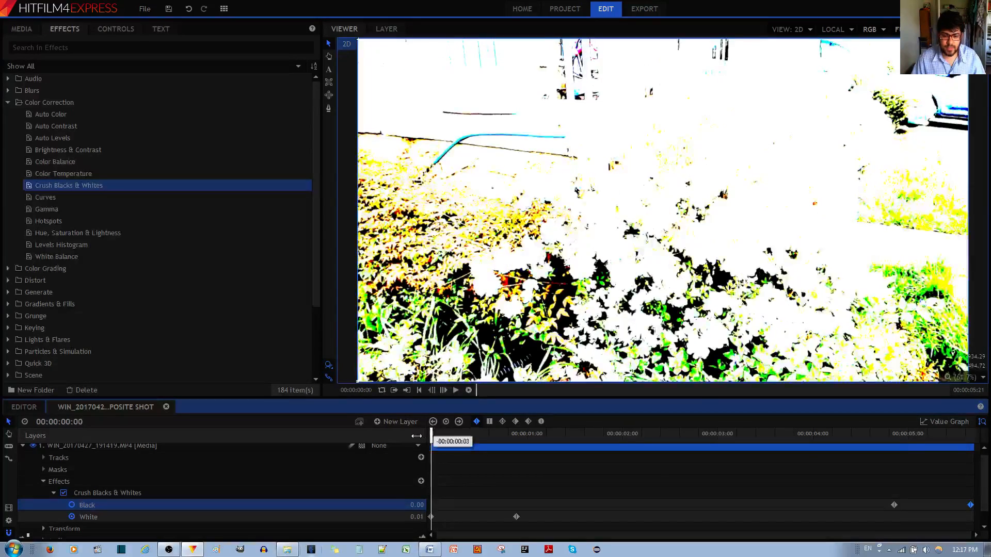
{"action": "left_click", "coordinate": [454, 390]}
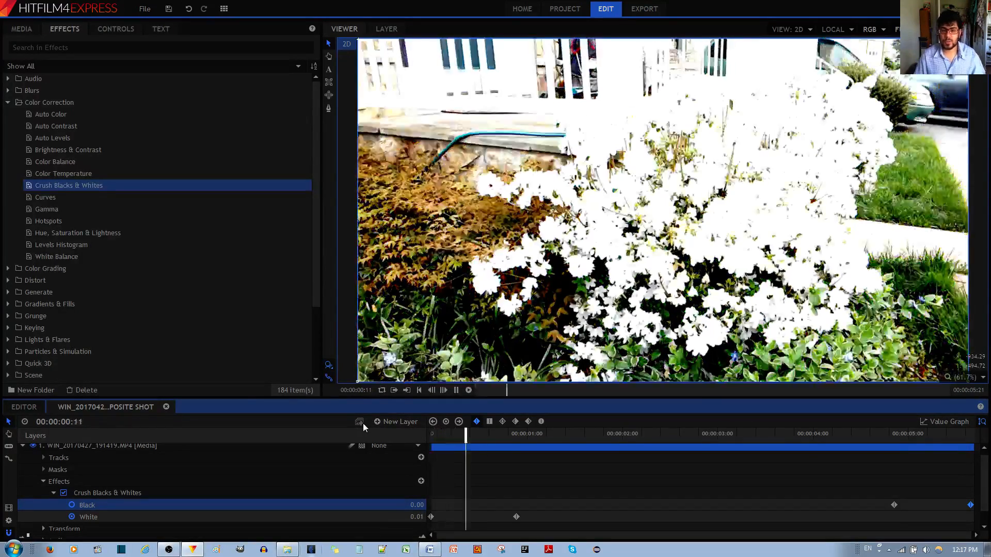